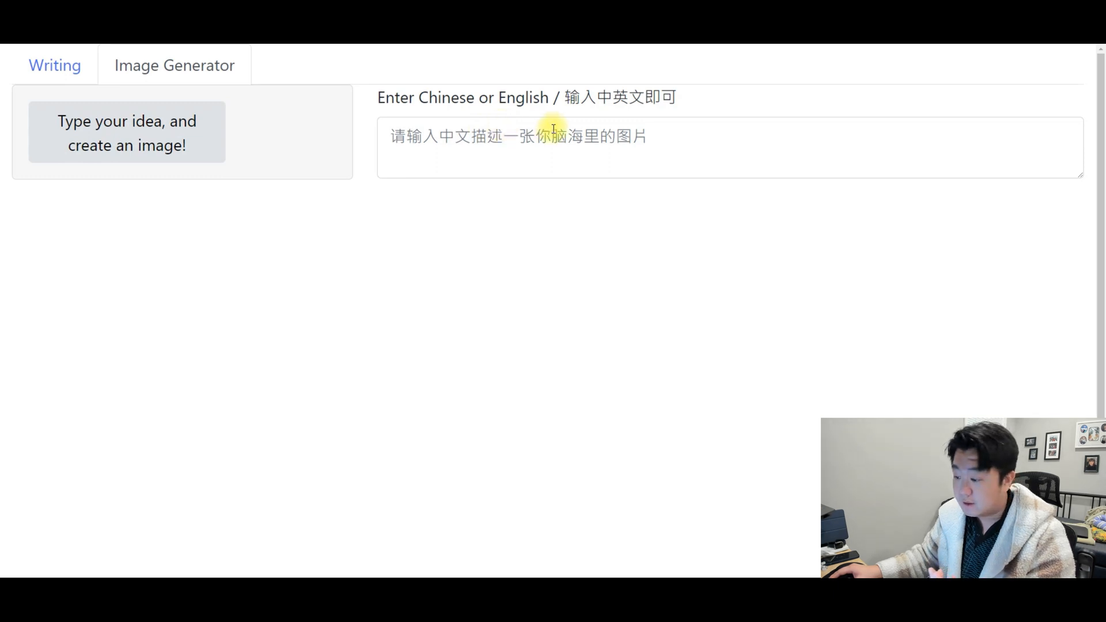
# - Generate an image from the prompt 'a bird is flying in the air' and view the gull result
pyautogui.write('a bird is flying in the')
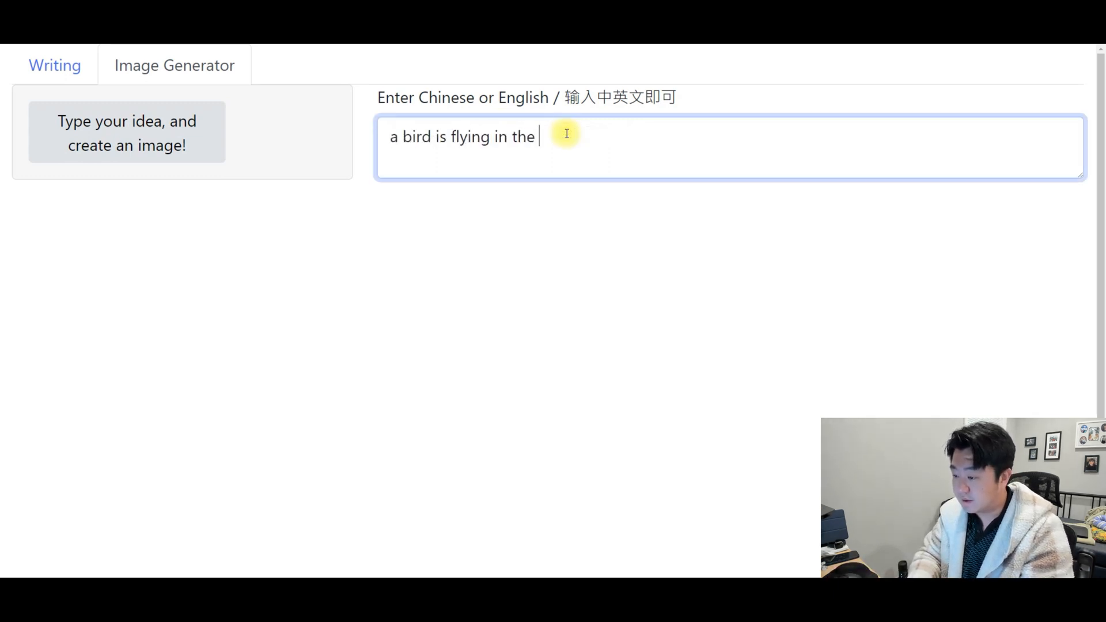
pyautogui.write('air')
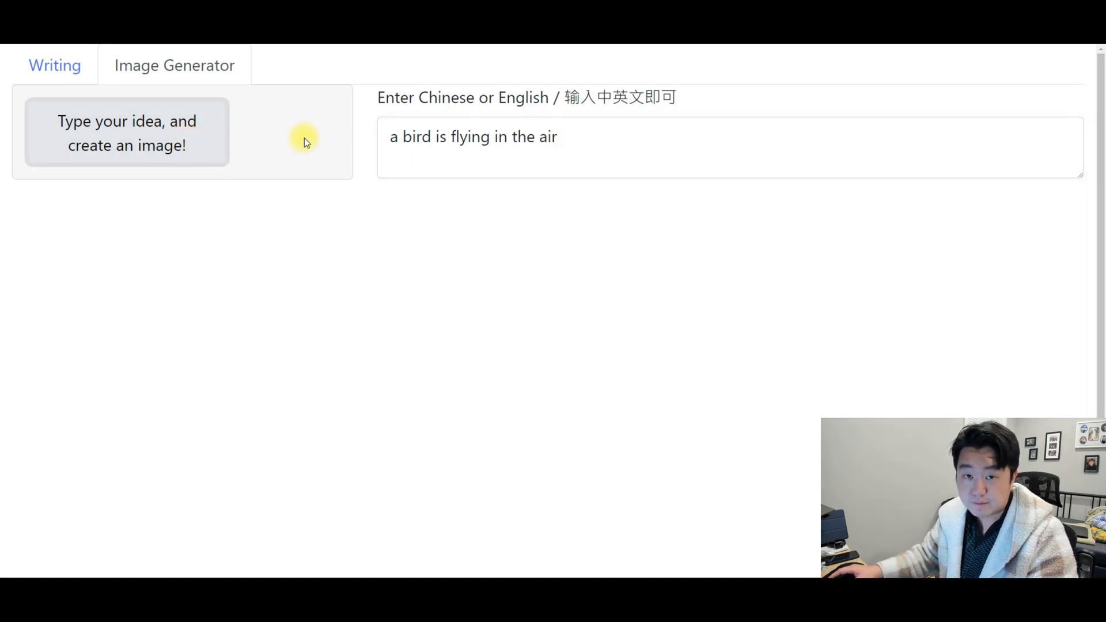
pyautogui.click(127, 133)
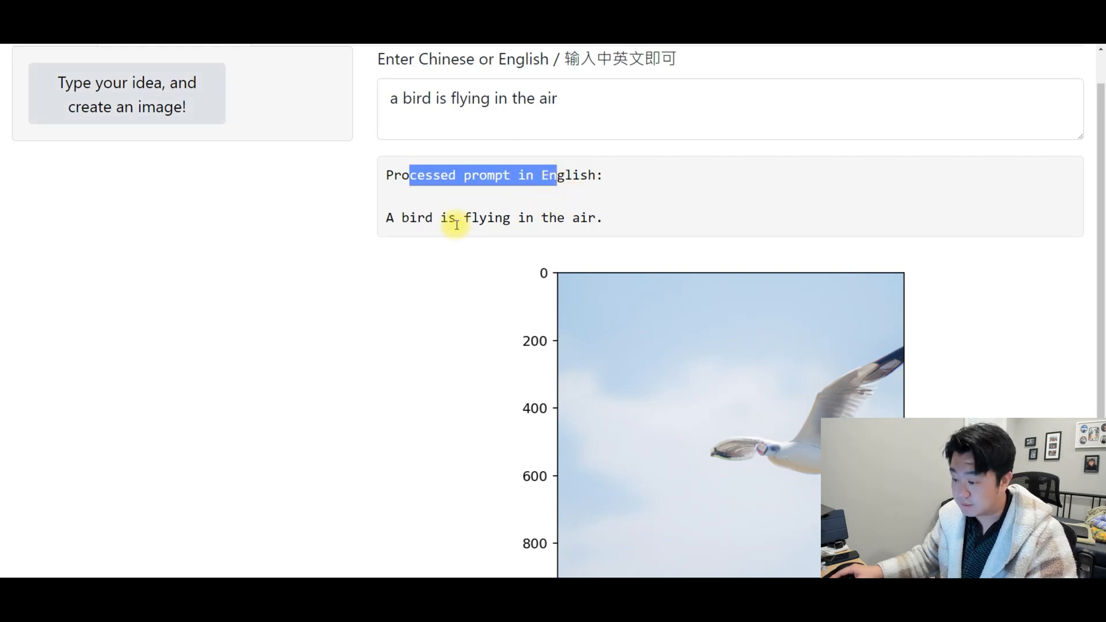
pyautogui.scroll(-3)
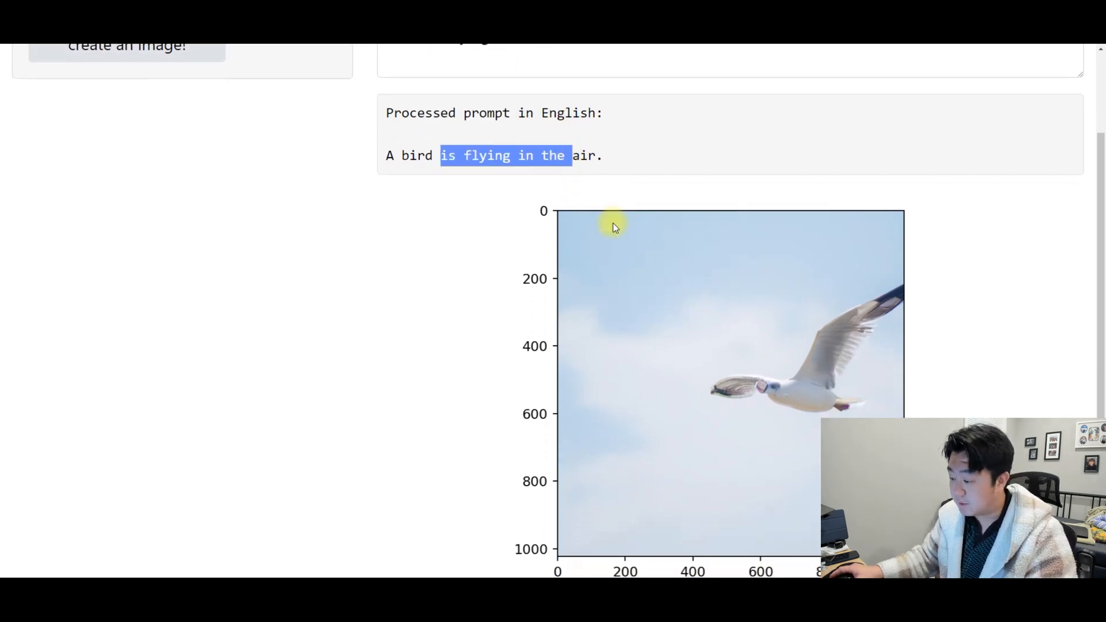
pyautogui.scroll(-3)
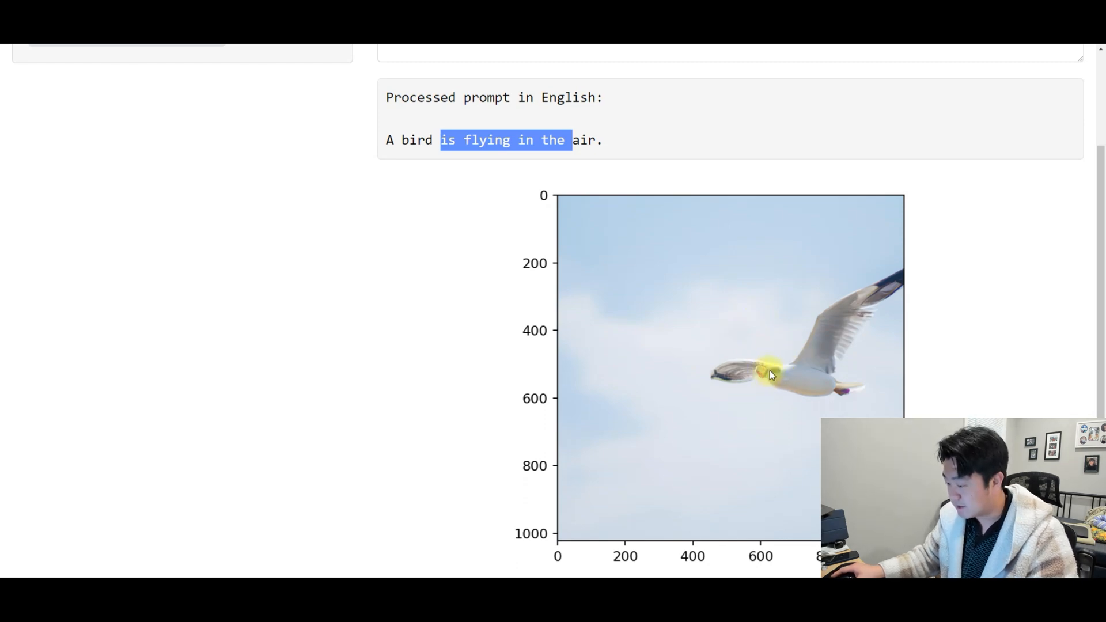
pyautogui.moveTo(767, 379)
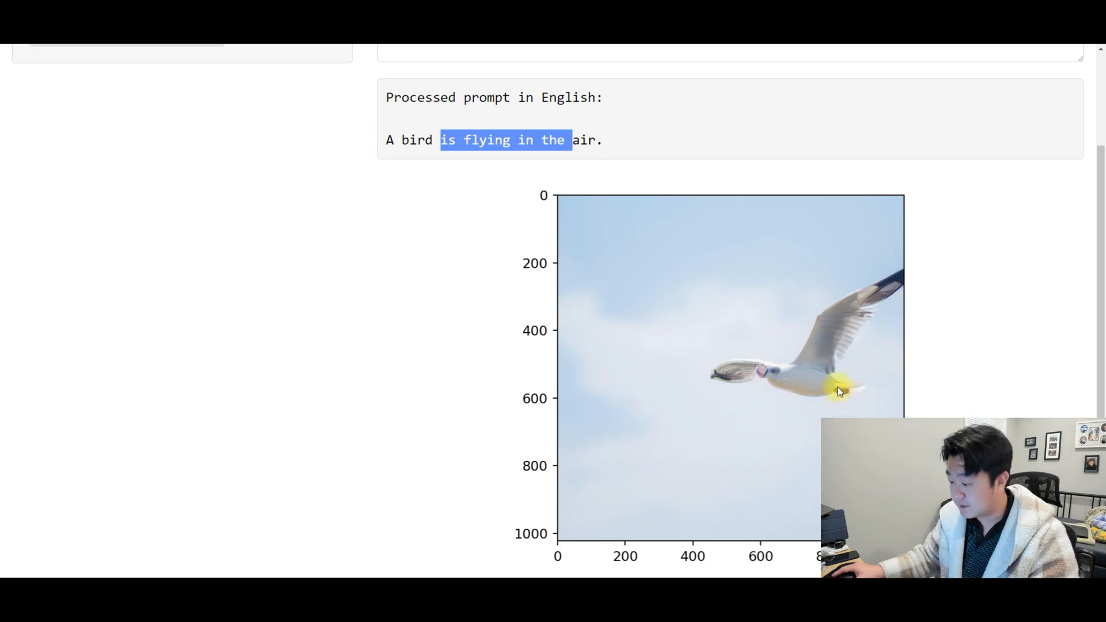
pyautogui.moveTo(765, 381)
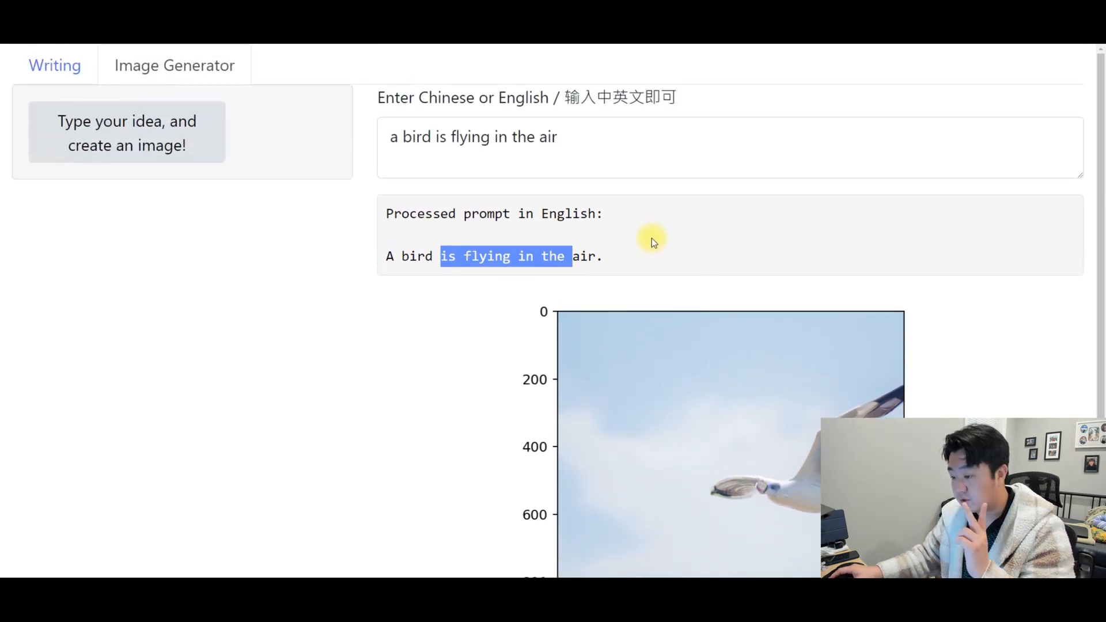
pyautogui.moveTo(646, 239)
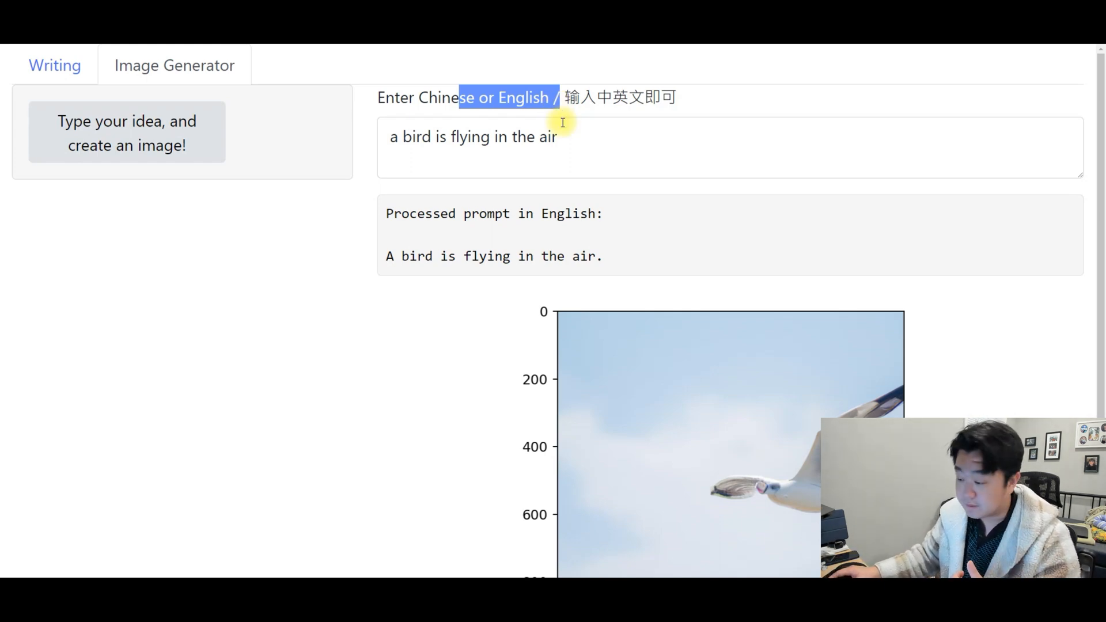
pyautogui.moveTo(430, 213); pyautogui.dragTo(592, 256)
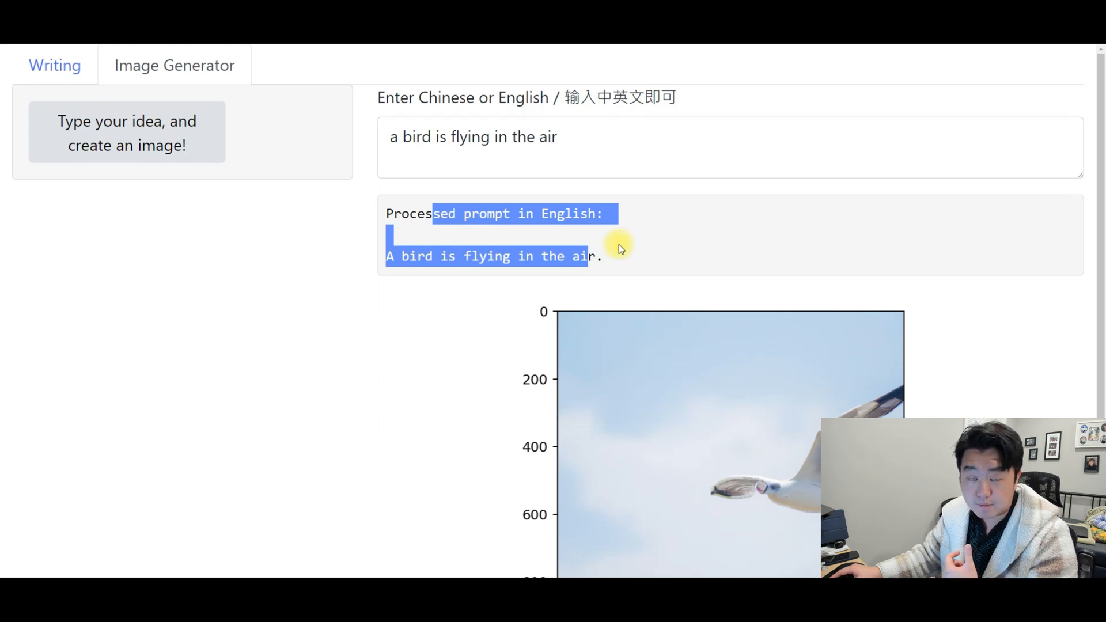
pyautogui.moveTo(609, 243)
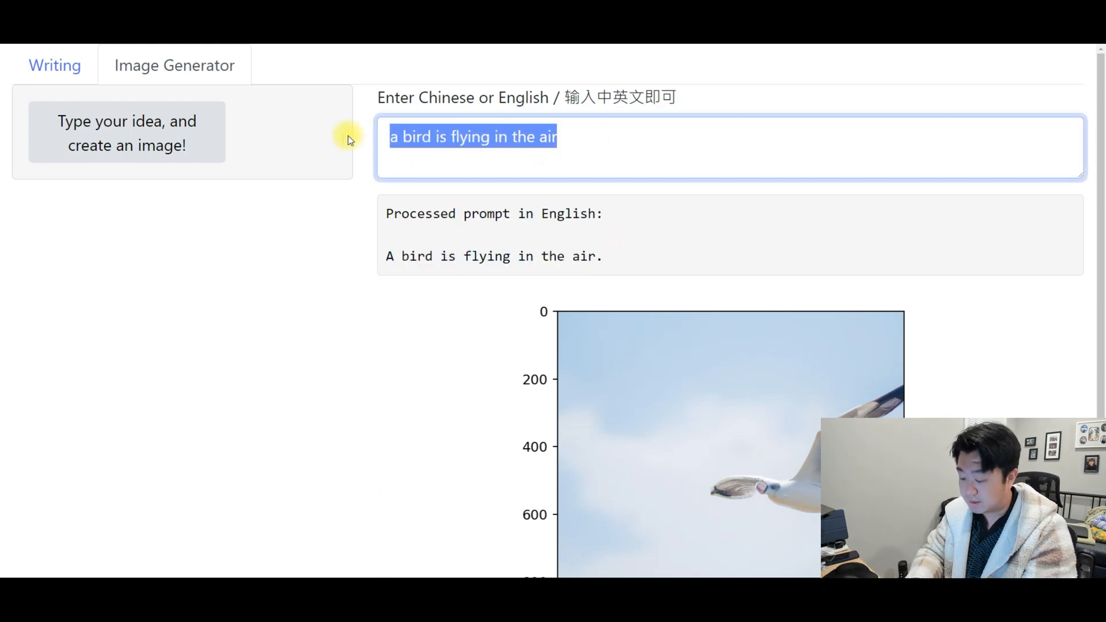
# - Generate an image from 'a cat is sitting in front of a fireplace' and view the result
pyautogui.write('a cat is s')
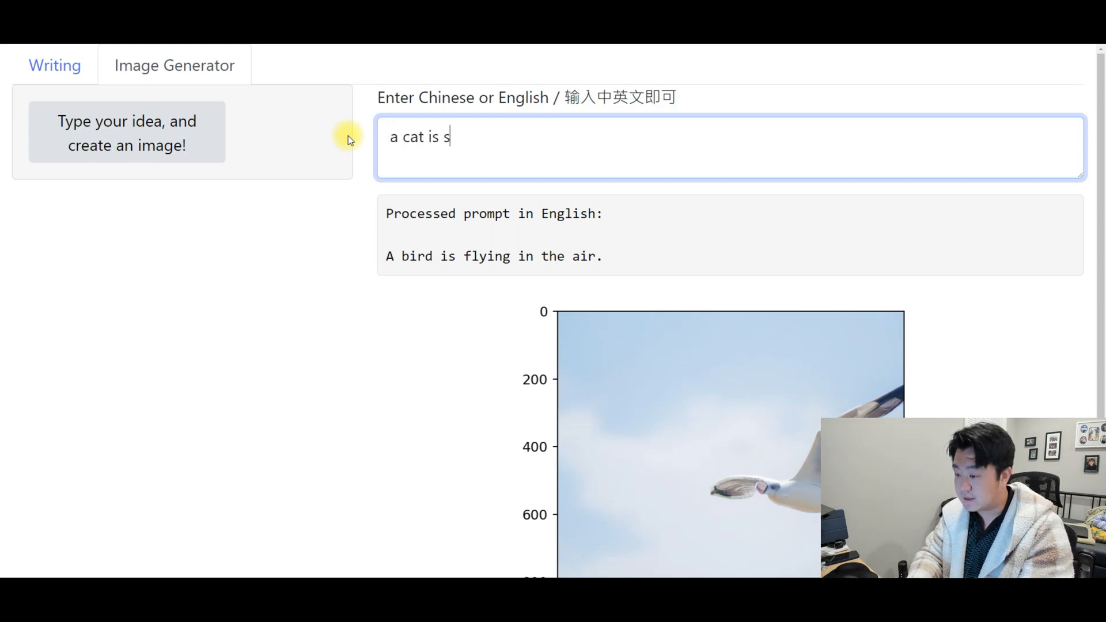
pyautogui.write('itting in front of a firepla')
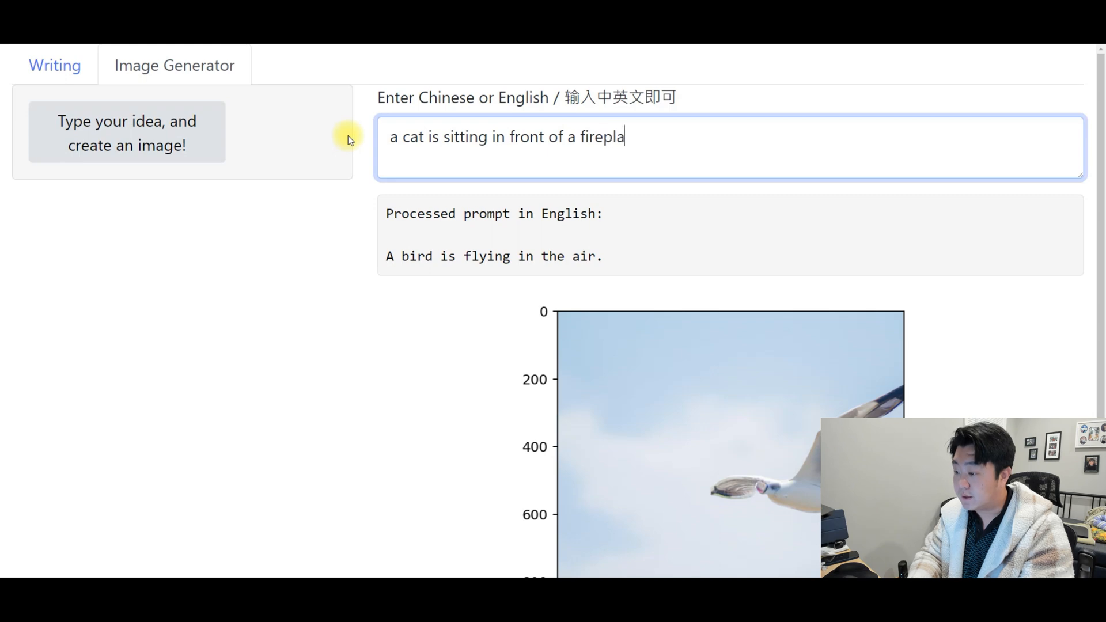
pyautogui.write('ce')
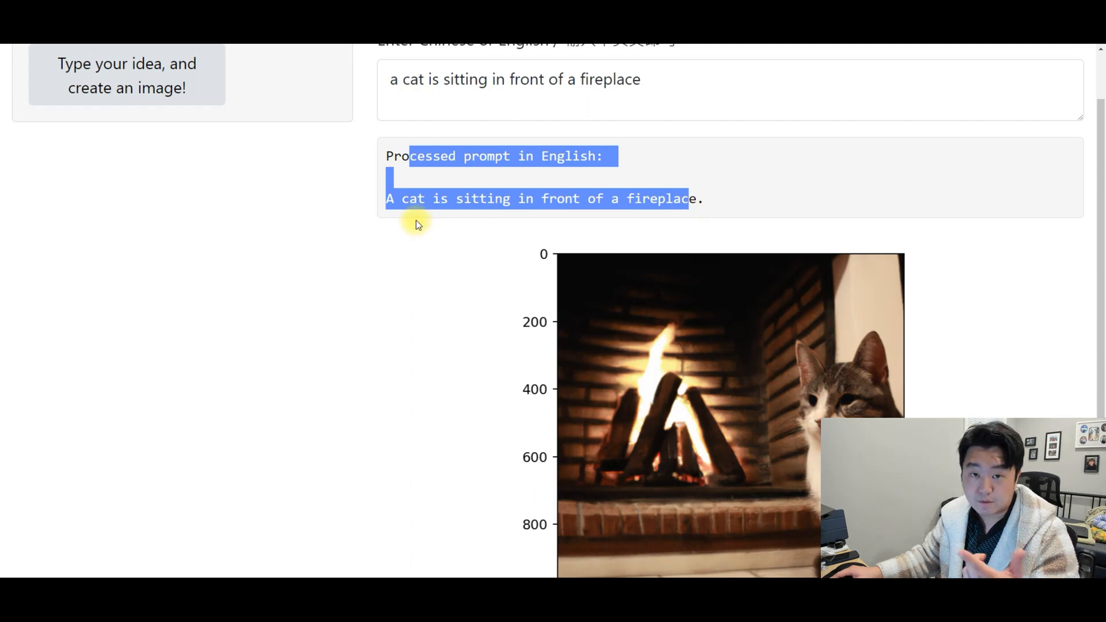
pyautogui.scroll(-3)
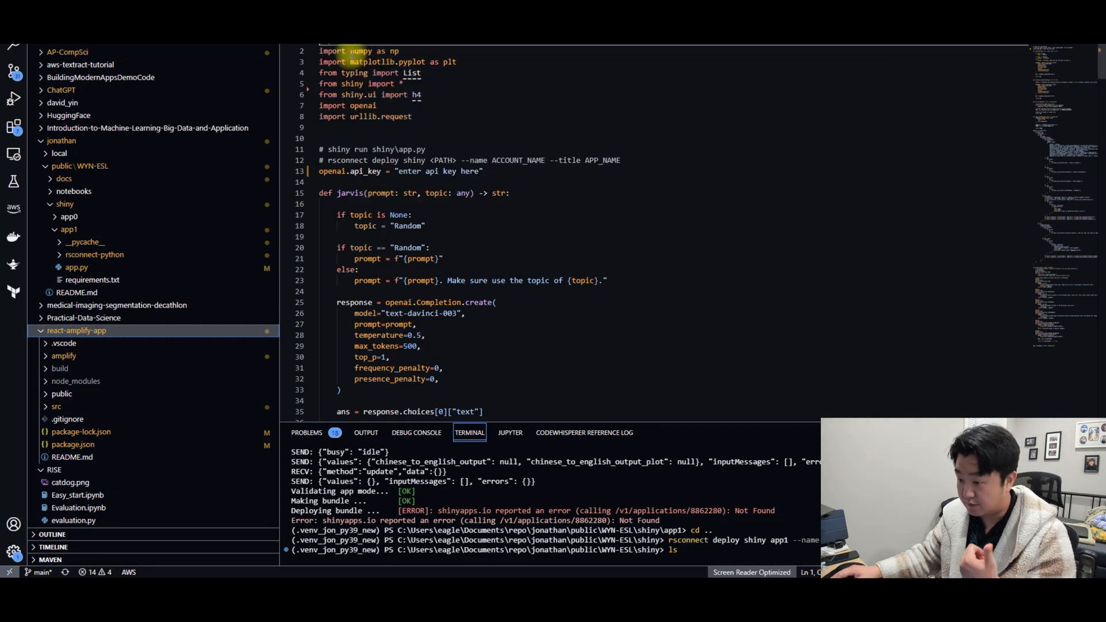
# - Highlight the typing import, the shiny.ui module name and the openai.api_key placeholder in app.py
pyautogui.moveTo(348, 51); pyautogui.dragTo(387, 50)
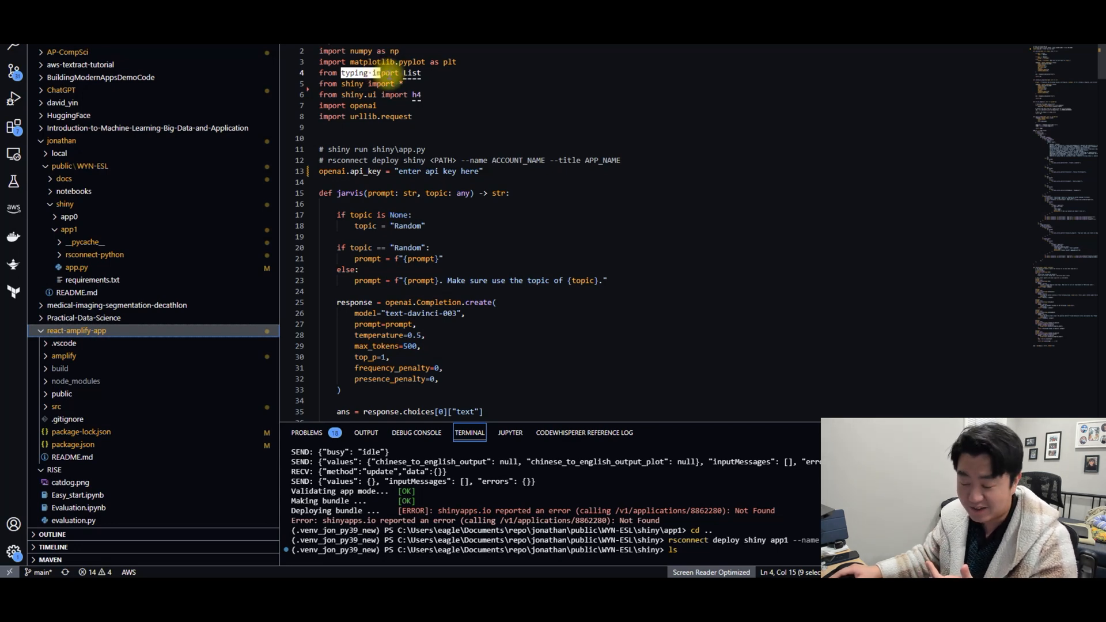
pyautogui.doubleClick(350, 83)
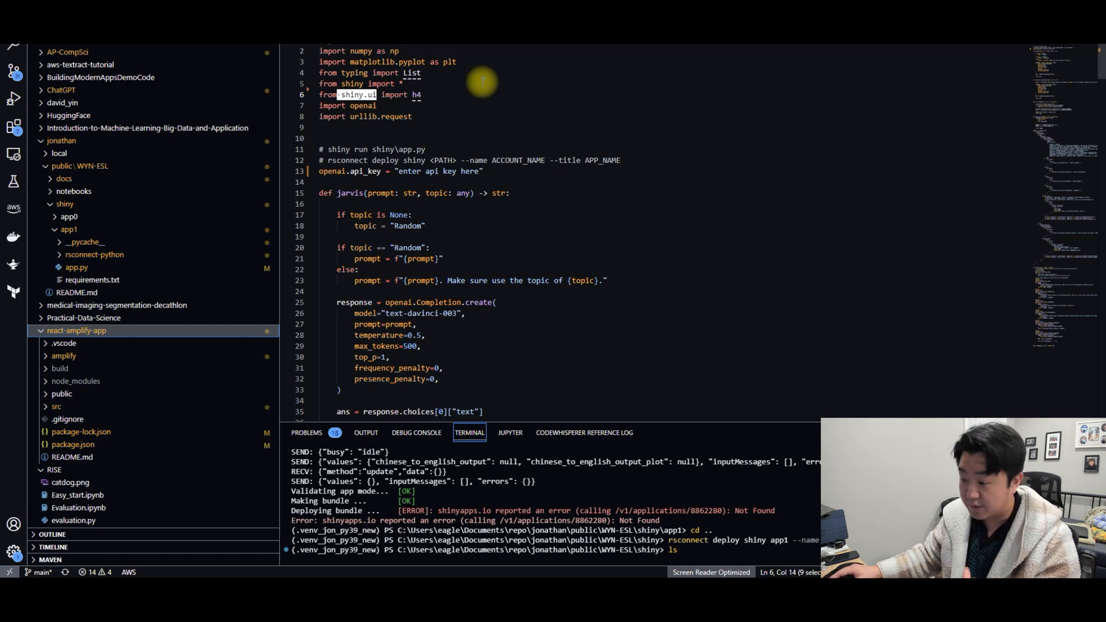
pyautogui.doubleClick(362, 105)
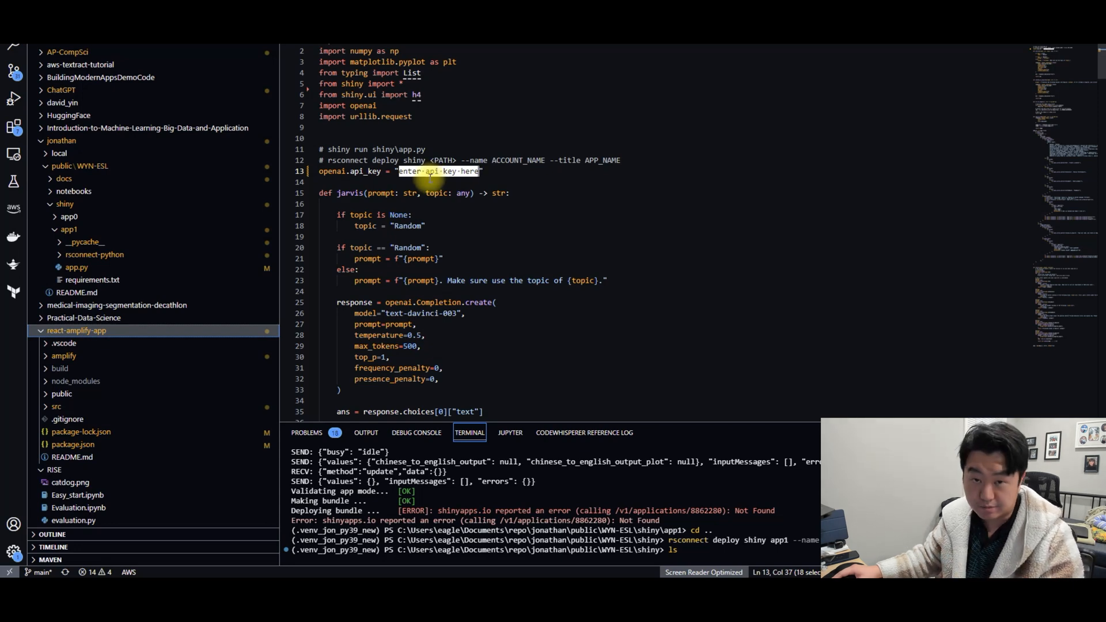
pyautogui.scroll(-3)
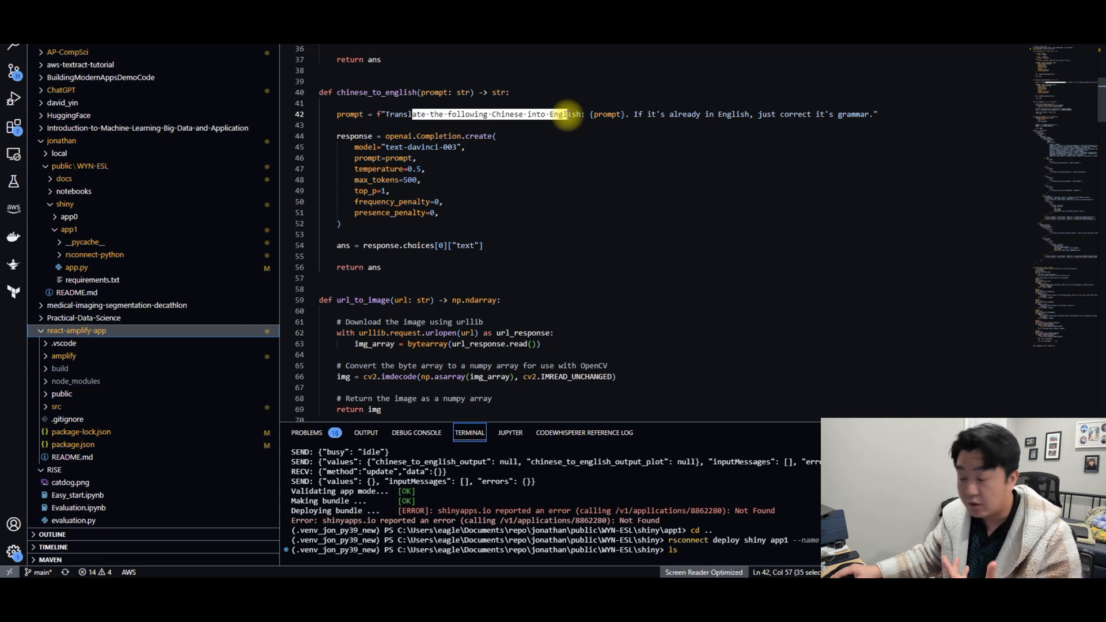
pyautogui.moveTo(568, 115)
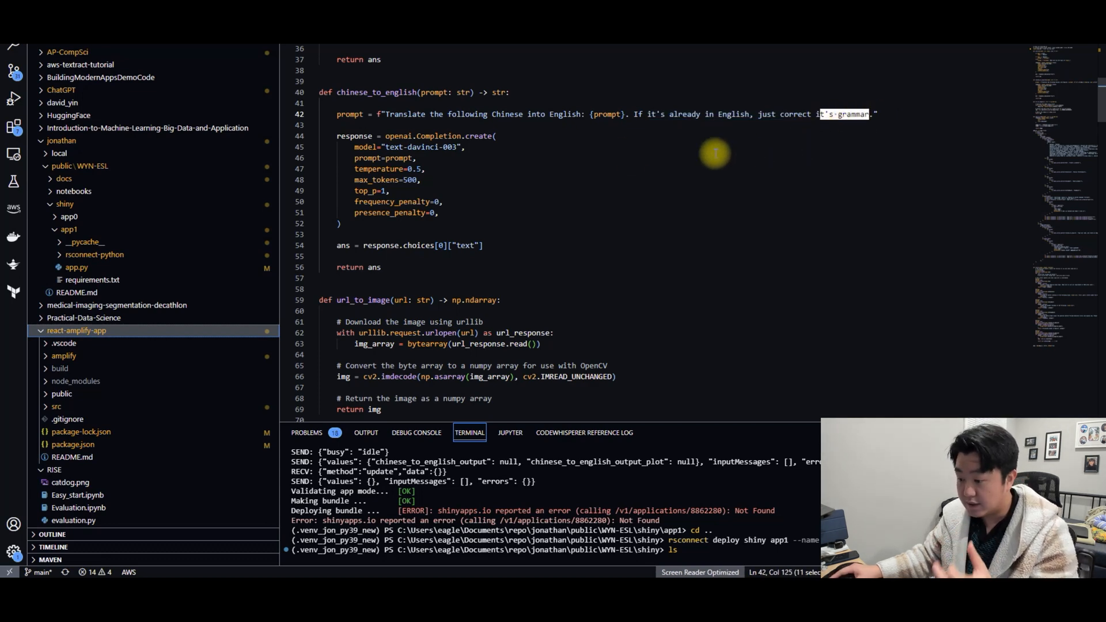
pyautogui.moveTo(565, 153)
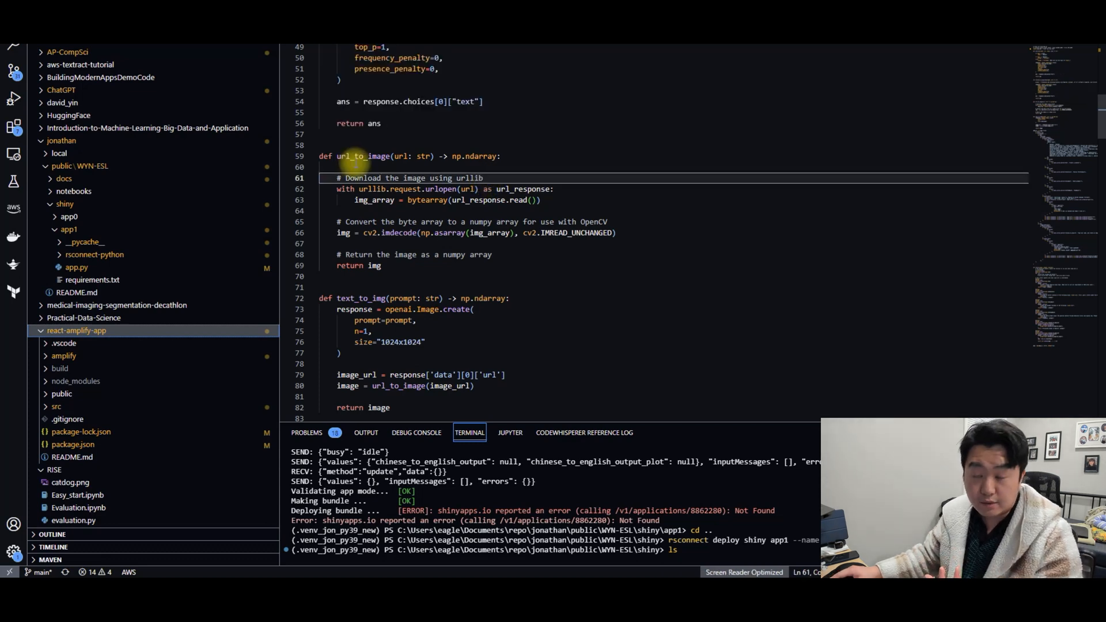
pyautogui.moveTo(338, 156); pyautogui.dragTo(434, 156)
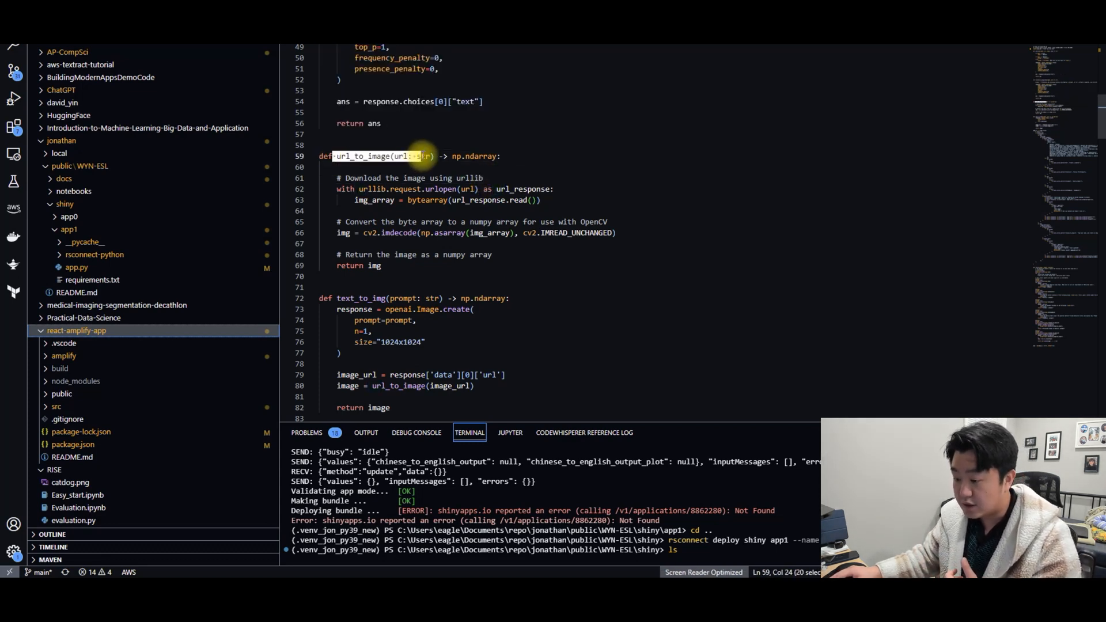
pyautogui.moveTo(472, 177)
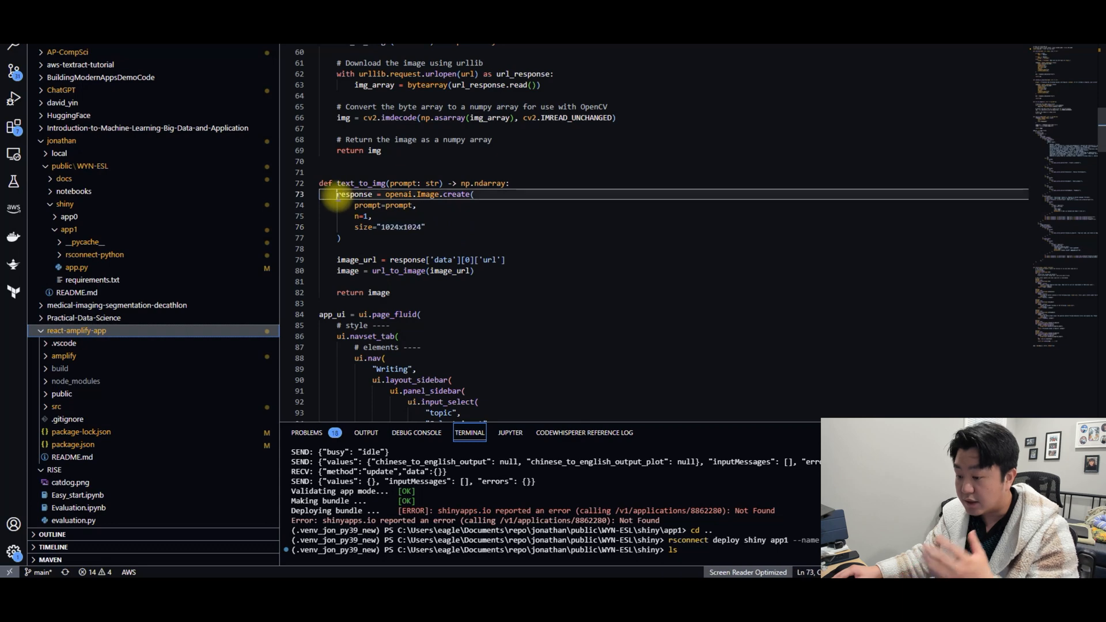
pyautogui.doubleClick(355, 193)
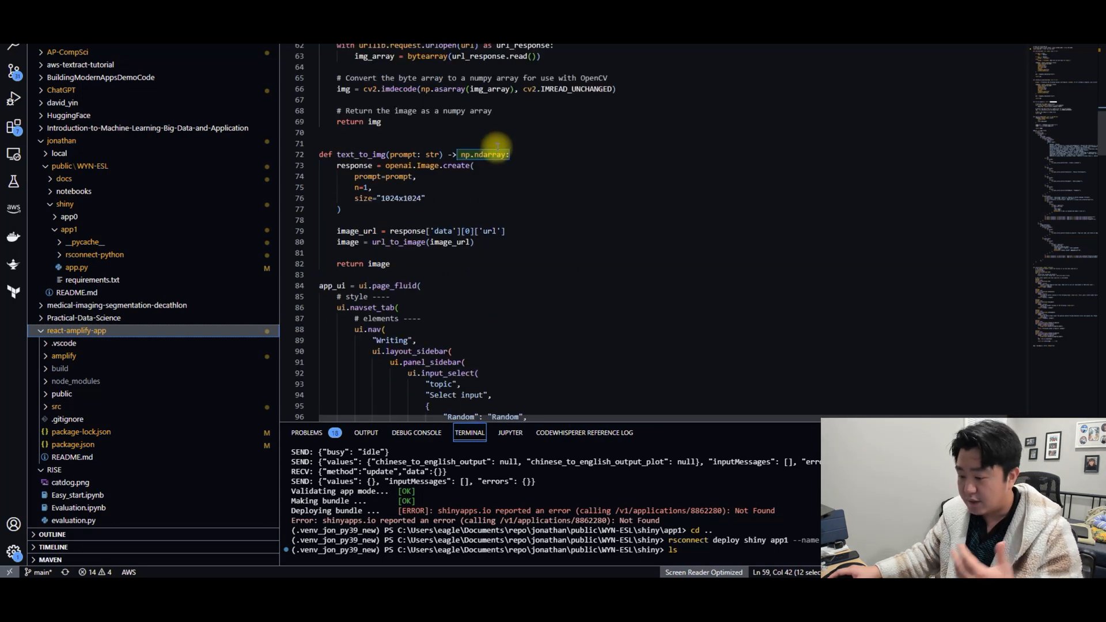
pyautogui.moveTo(486, 154)
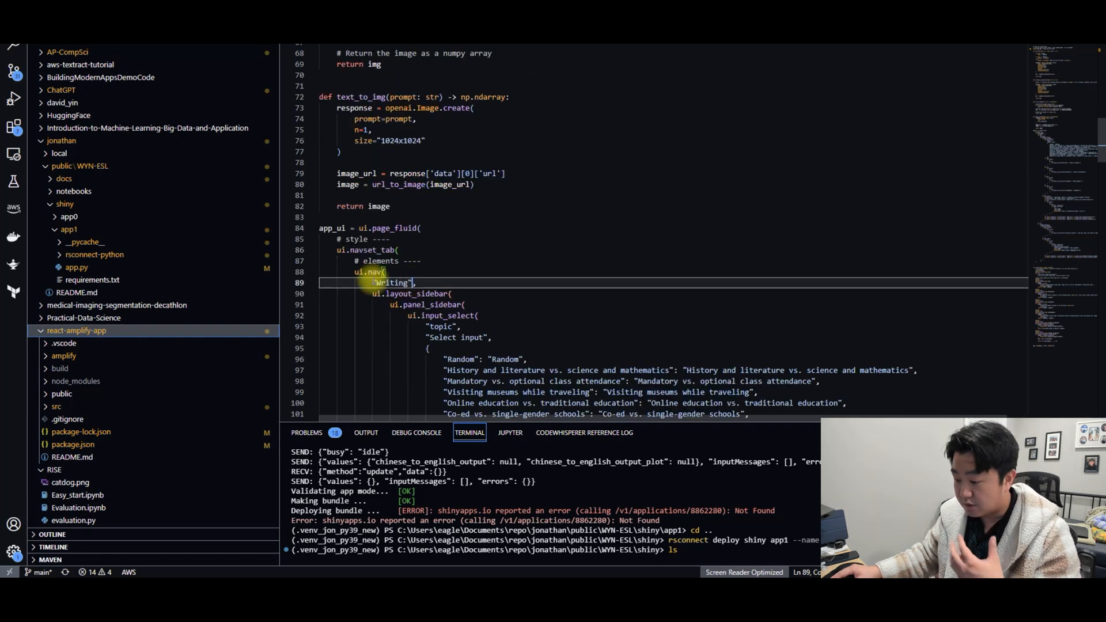
# - Fold the Writing ui.nav block and point out the Image Generator tab label and panel_main section
pyautogui.click(312, 185)
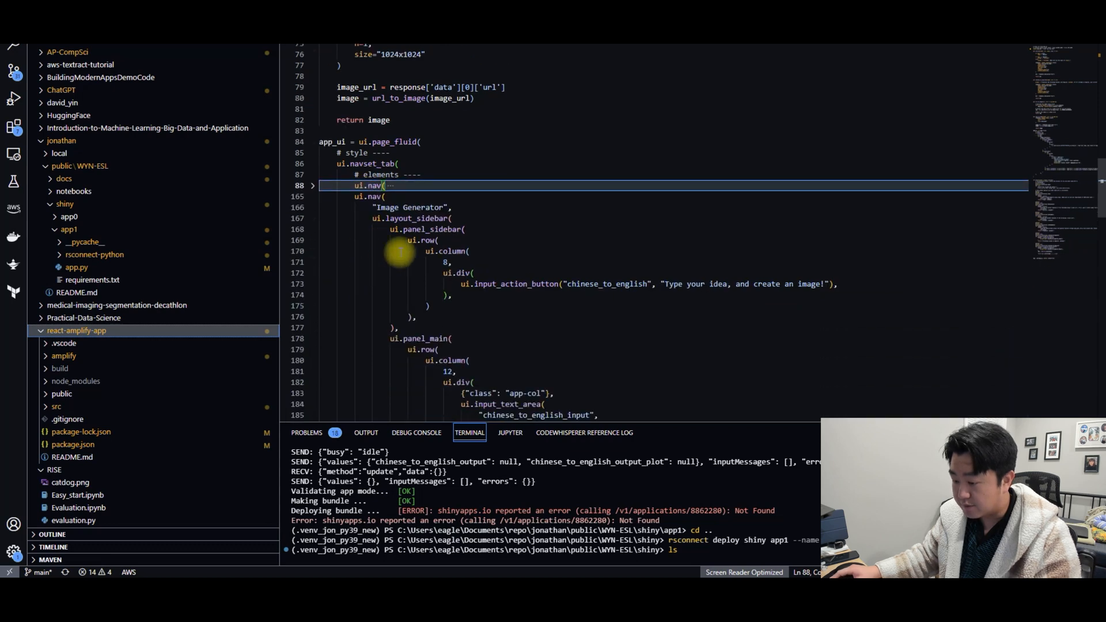
pyautogui.doubleClick(412, 206)
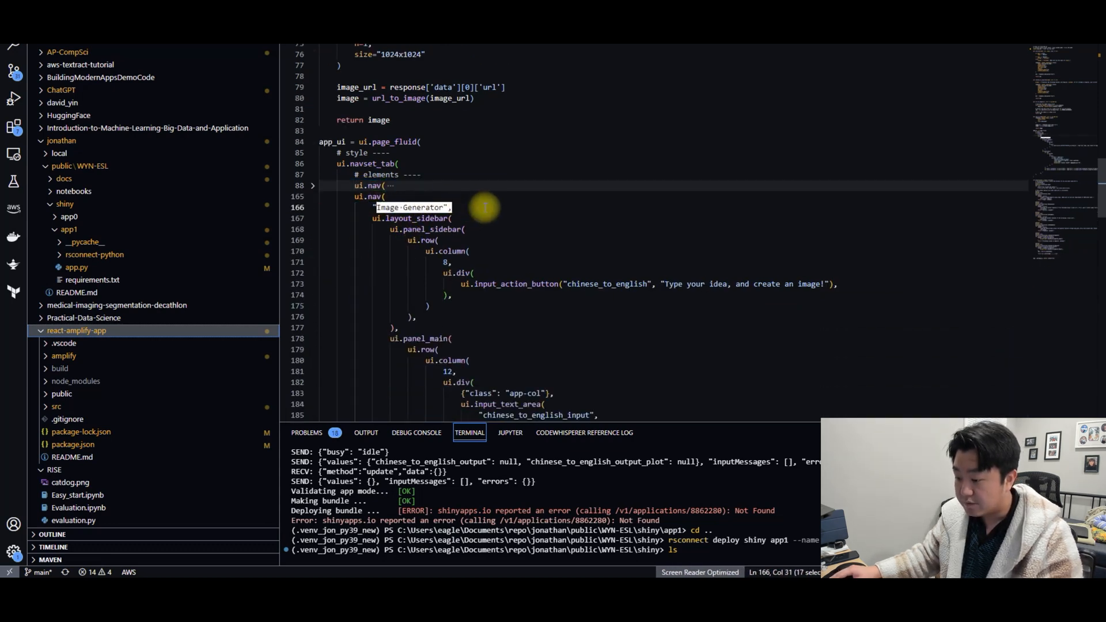
pyautogui.scroll(-3)
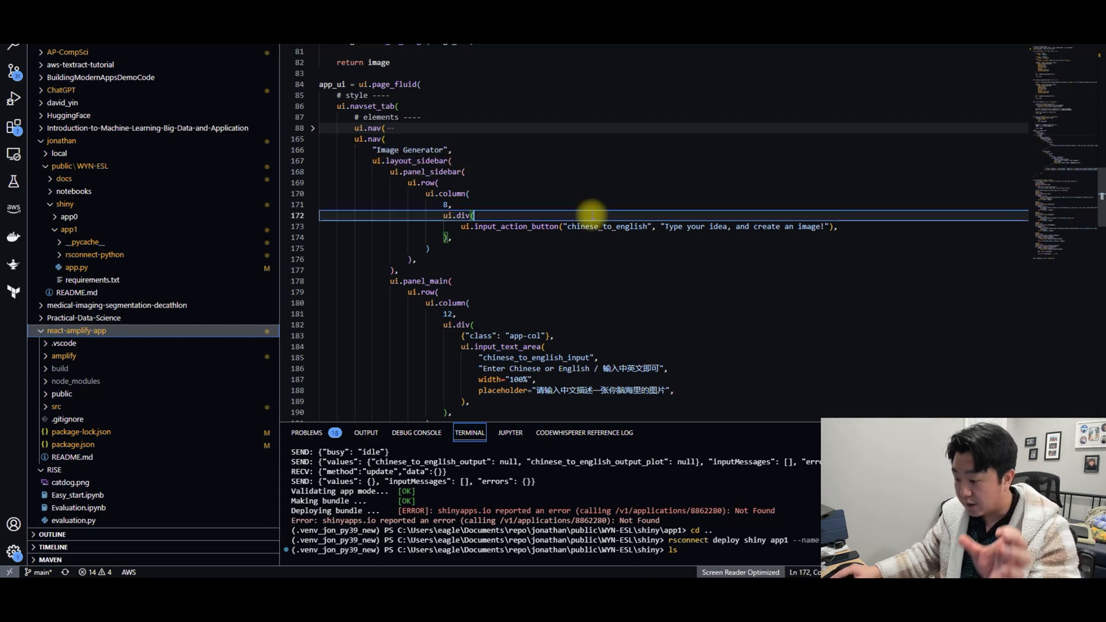
pyautogui.doubleClick(517, 227)
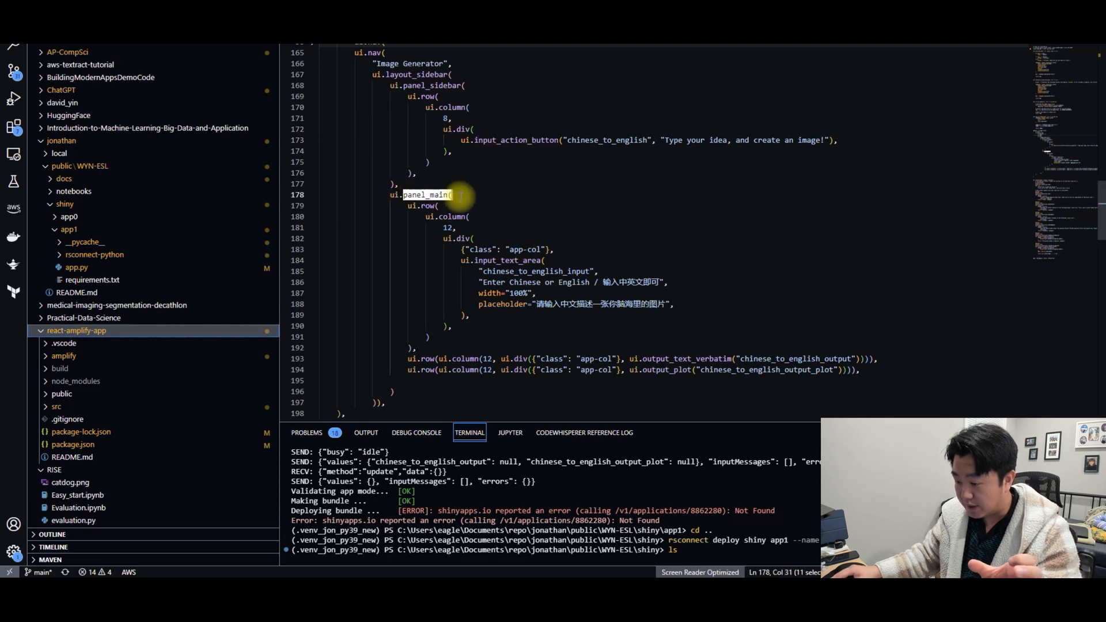
pyautogui.moveTo(491, 231)
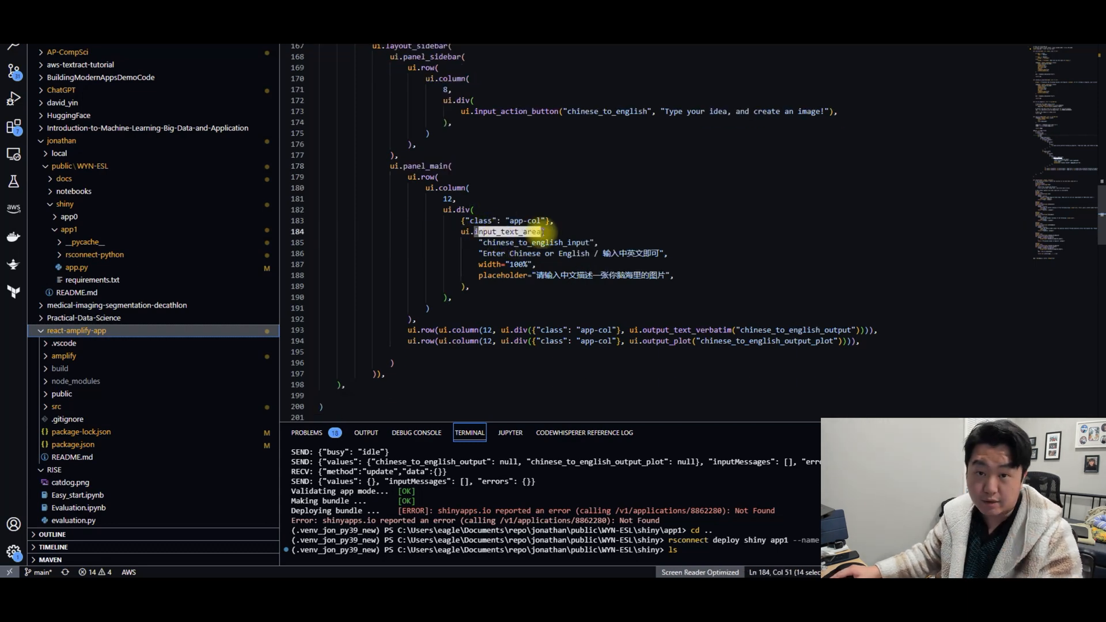
pyautogui.moveTo(508, 232)
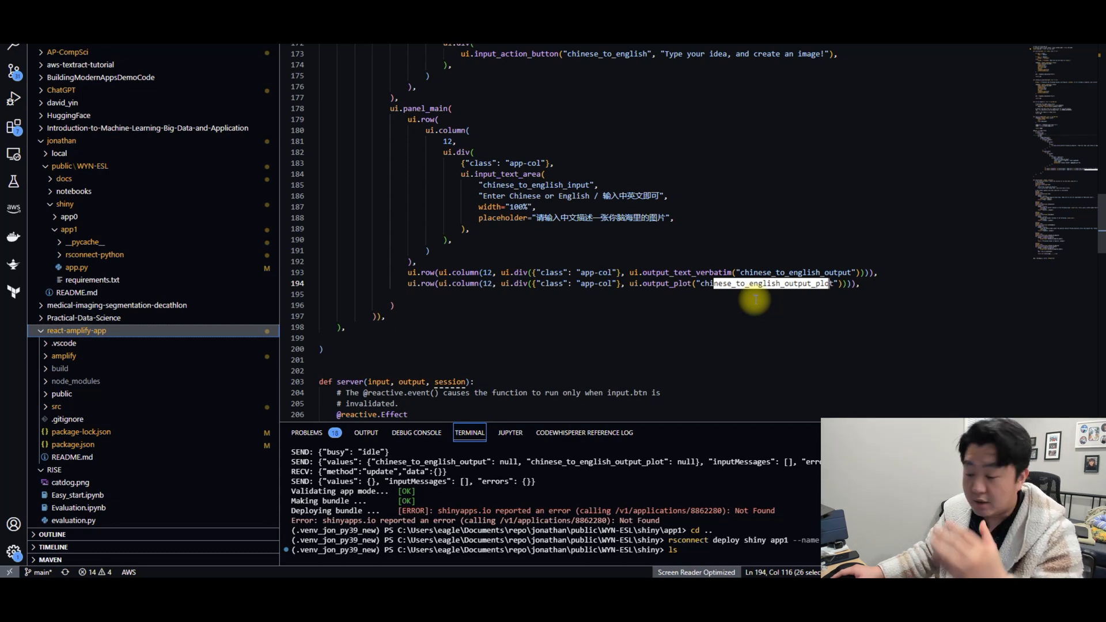
pyautogui.scroll(-3)
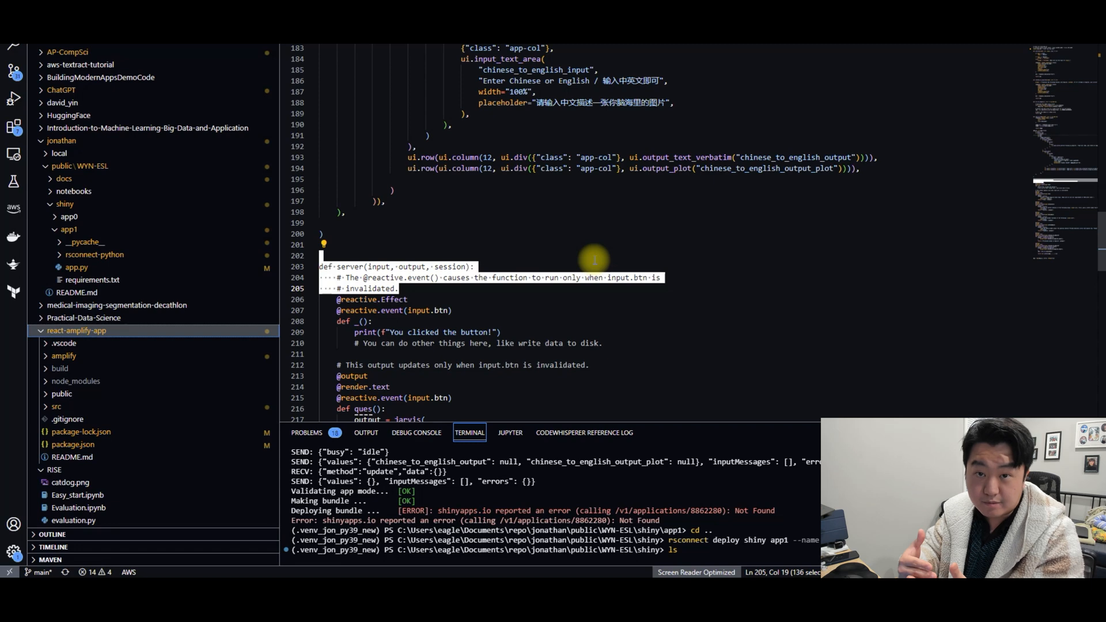
pyautogui.scroll(-3)
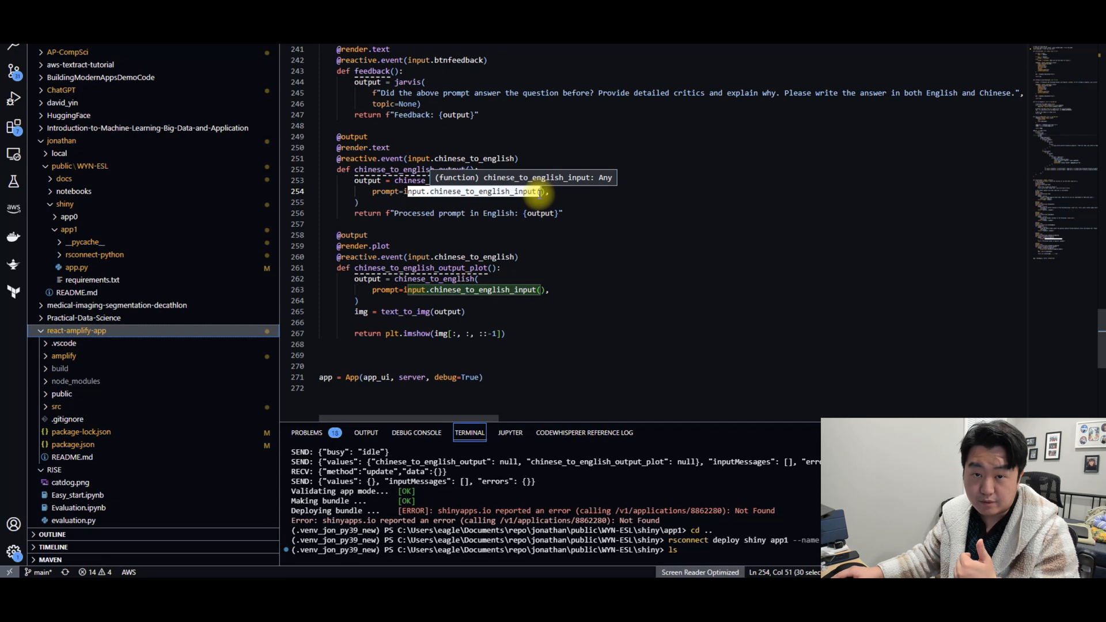
pyautogui.moveTo(458, 212)
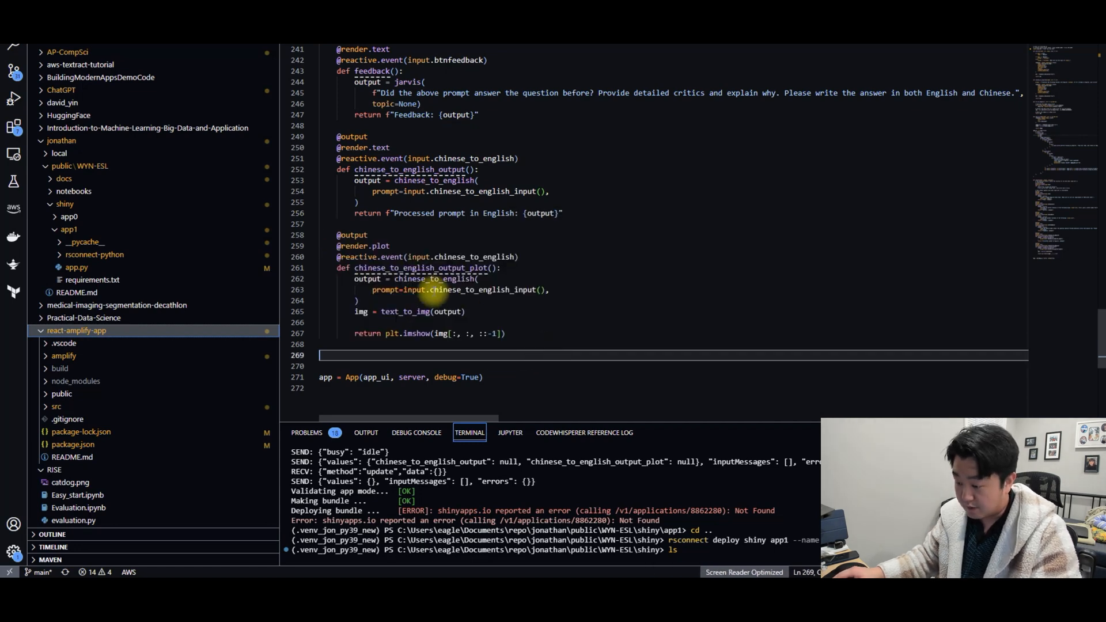
pyautogui.doubleClick(431, 279)
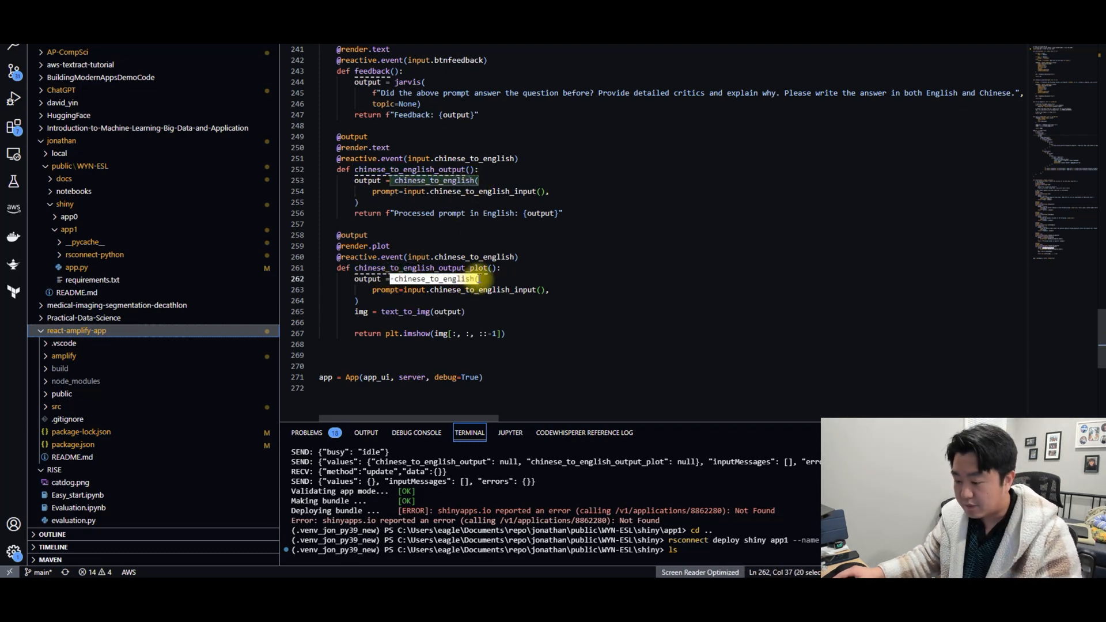
pyautogui.moveTo(448, 279)
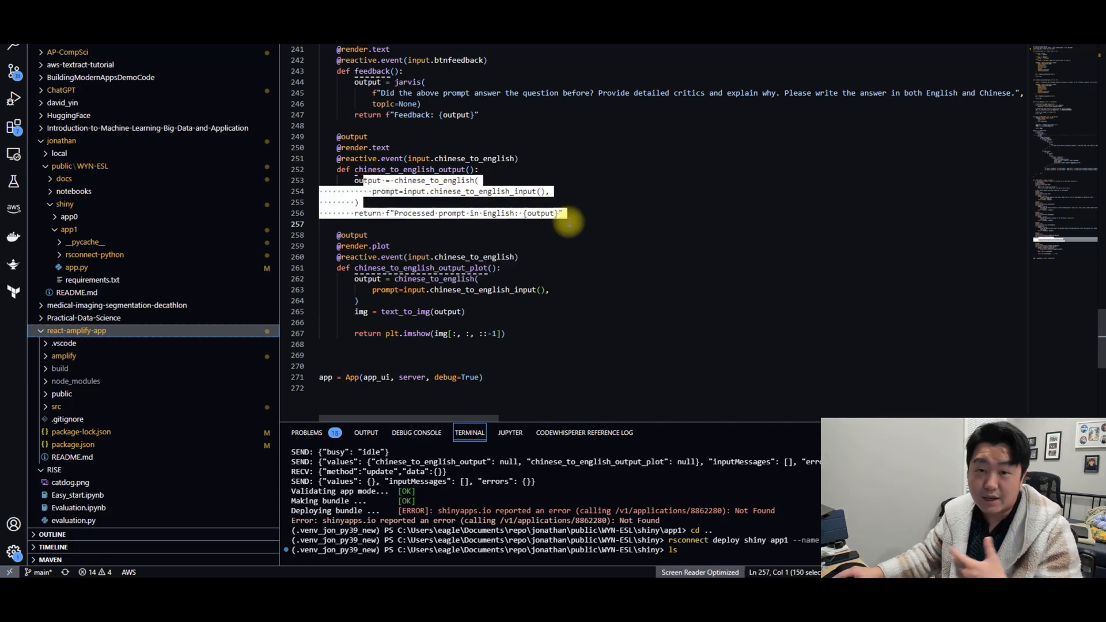
pyautogui.click(425, 311)
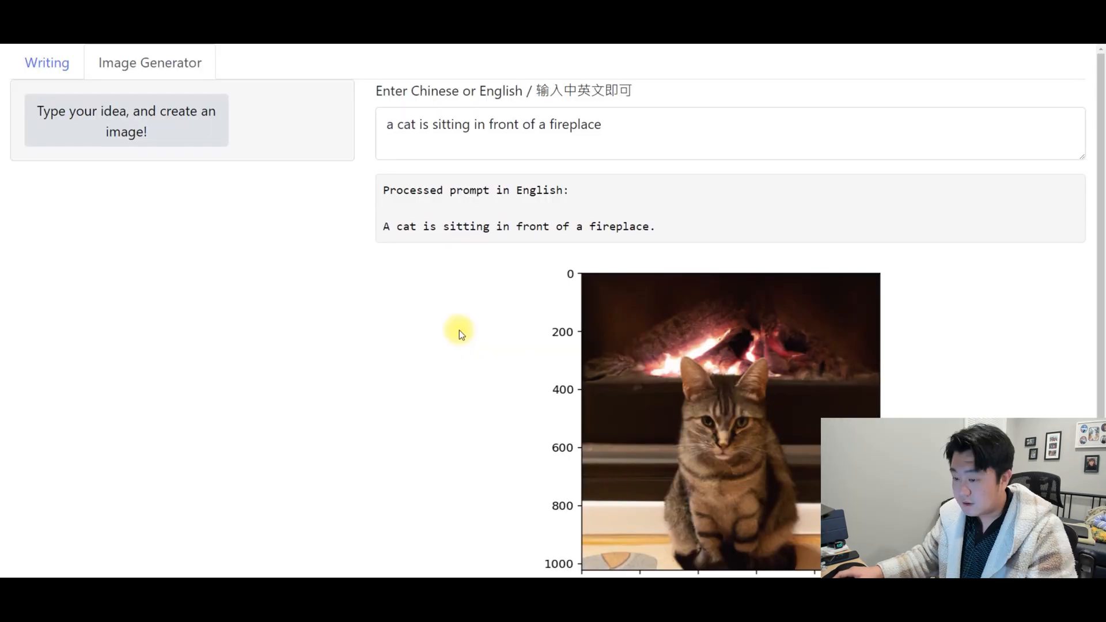
pyautogui.moveTo(451, 307)
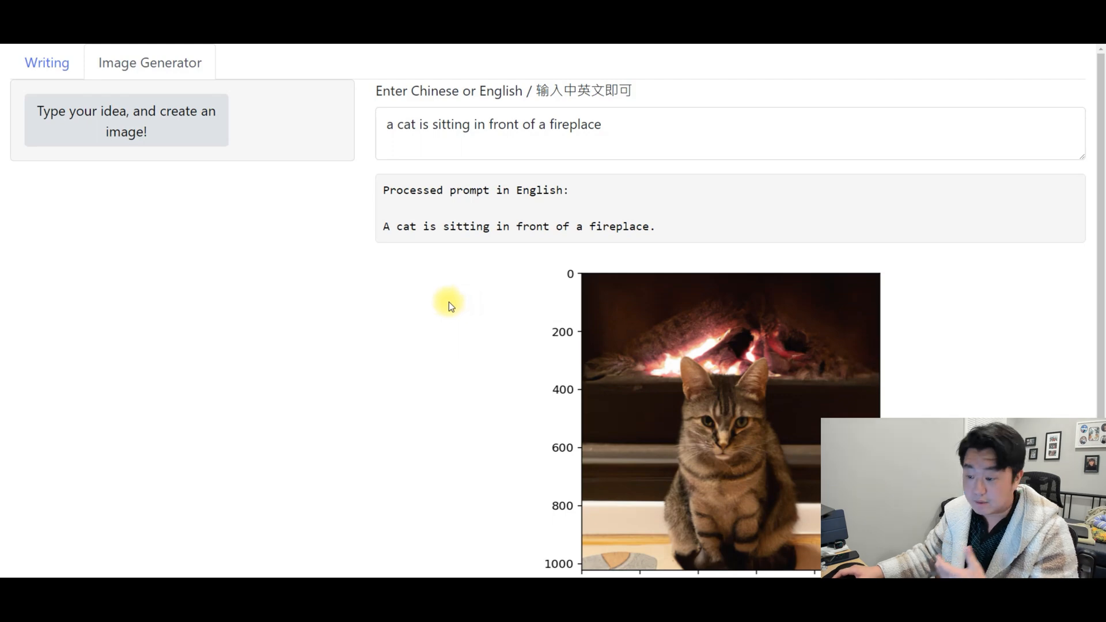
pyautogui.moveTo(416, 293)
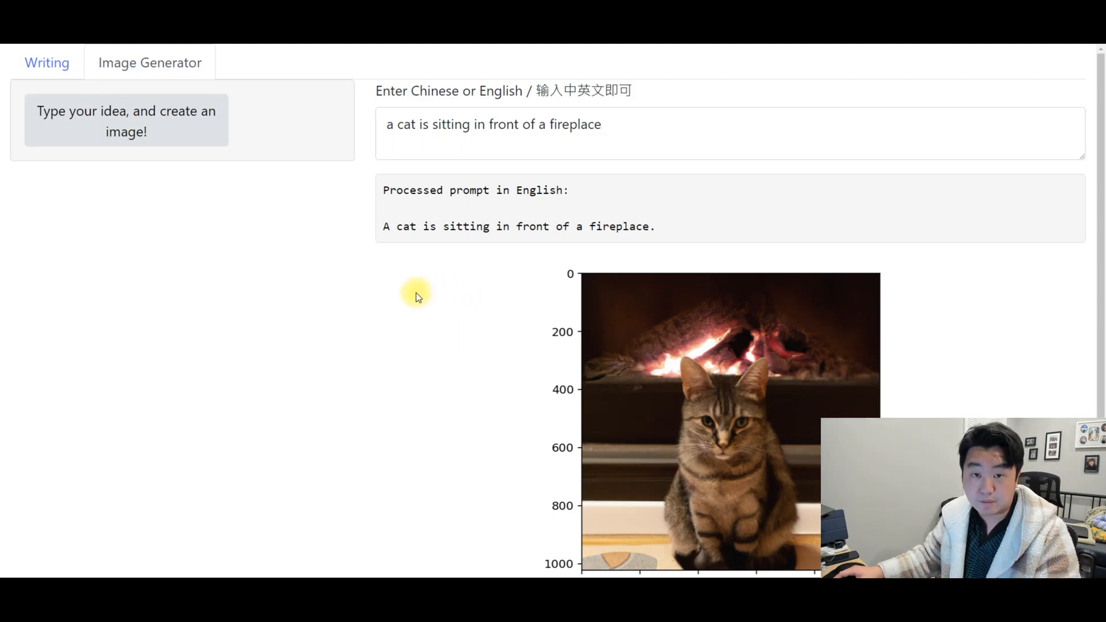
pyautogui.moveTo(421, 295)
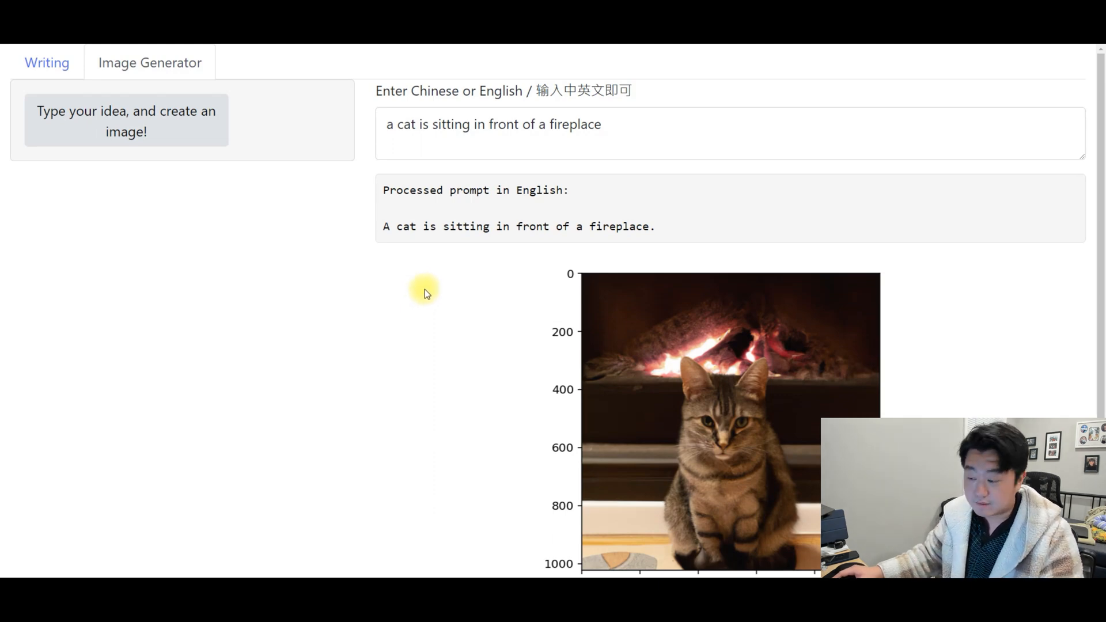
pyautogui.moveTo(606, 143)
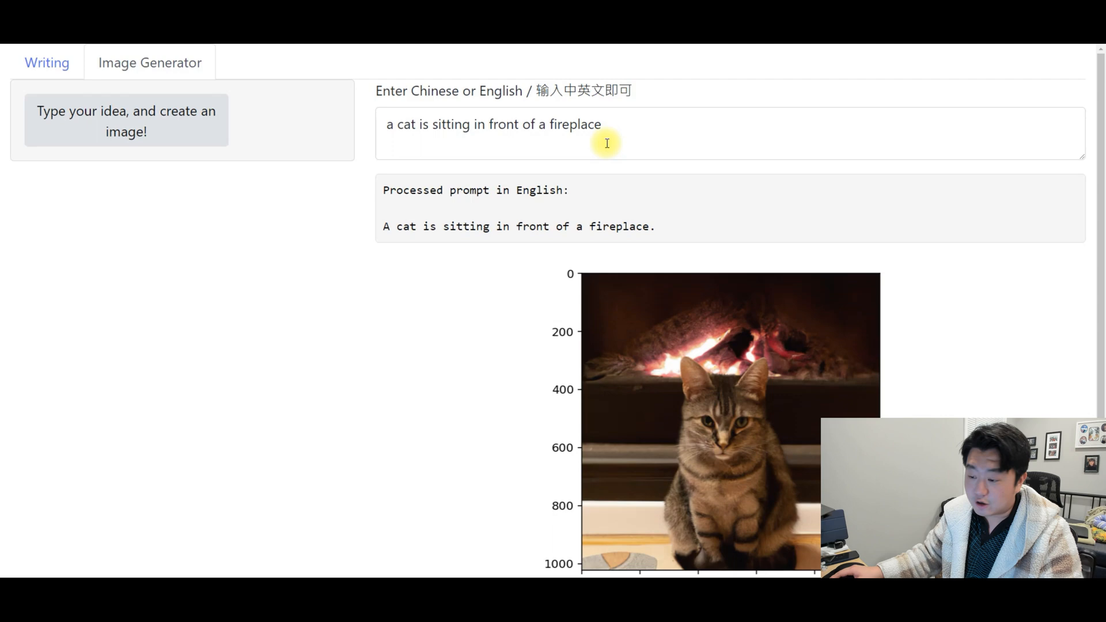